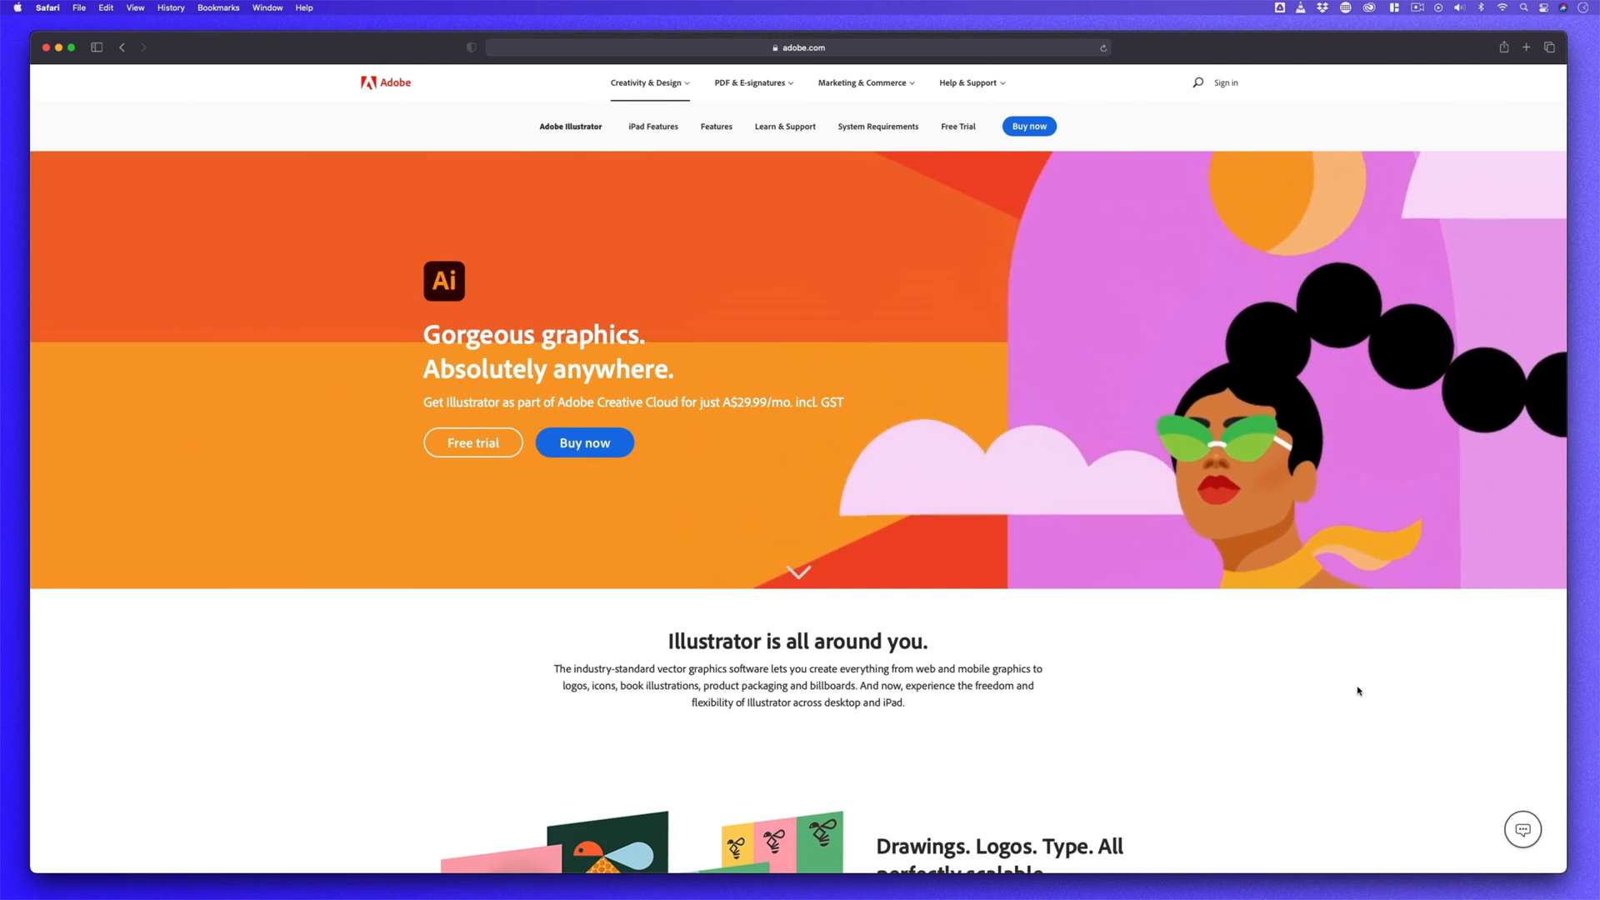
scroll(down, 3)
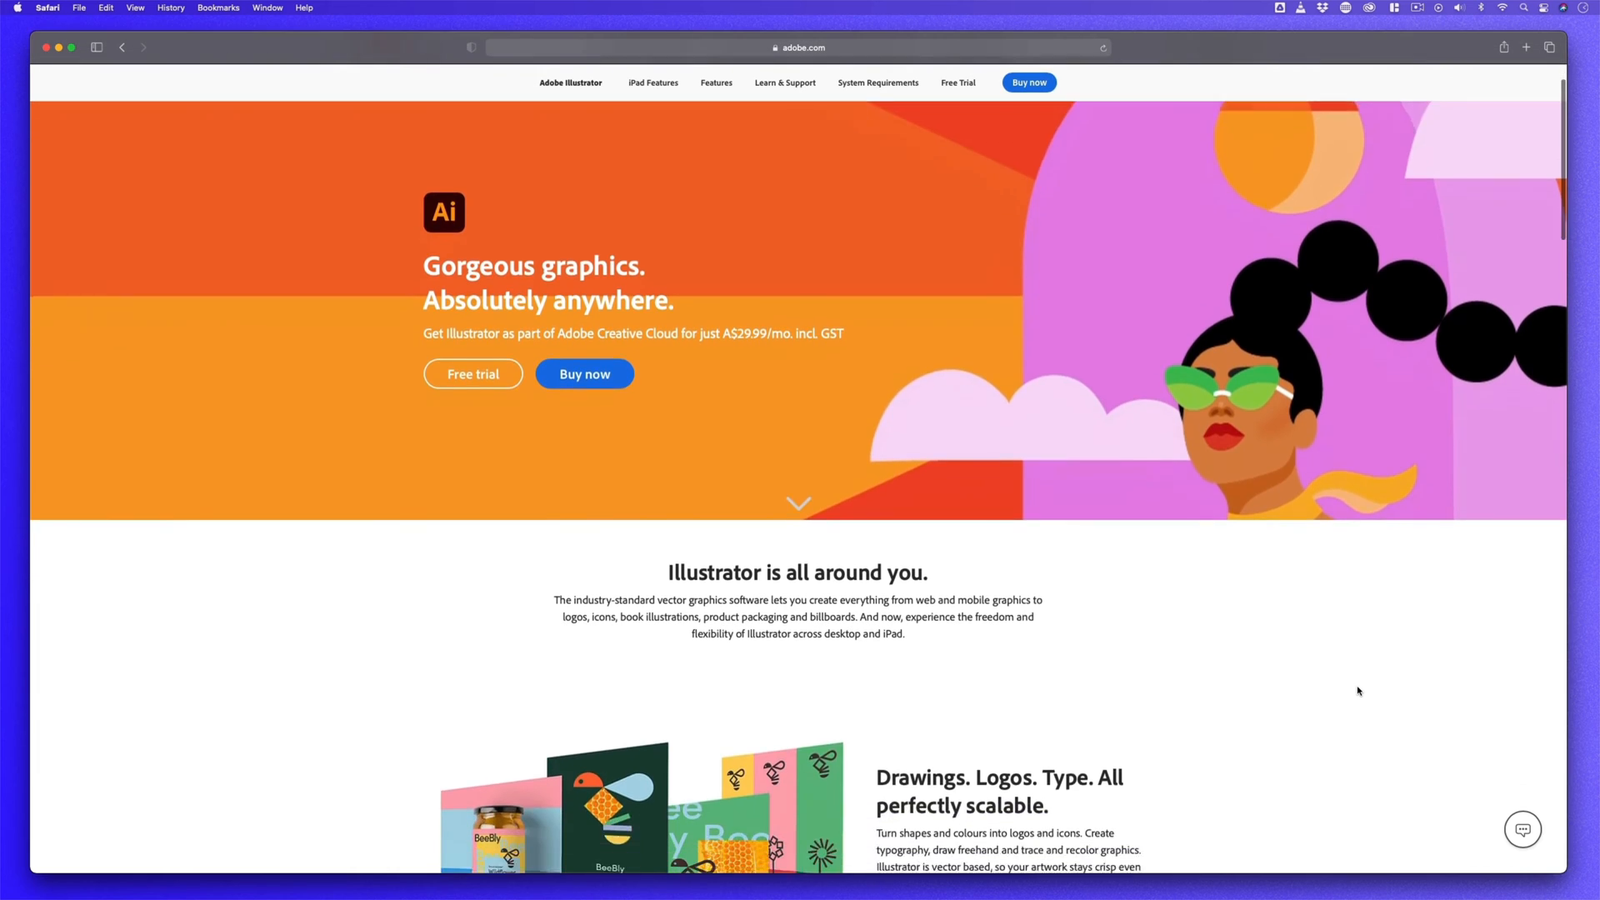
scroll(down, 3)
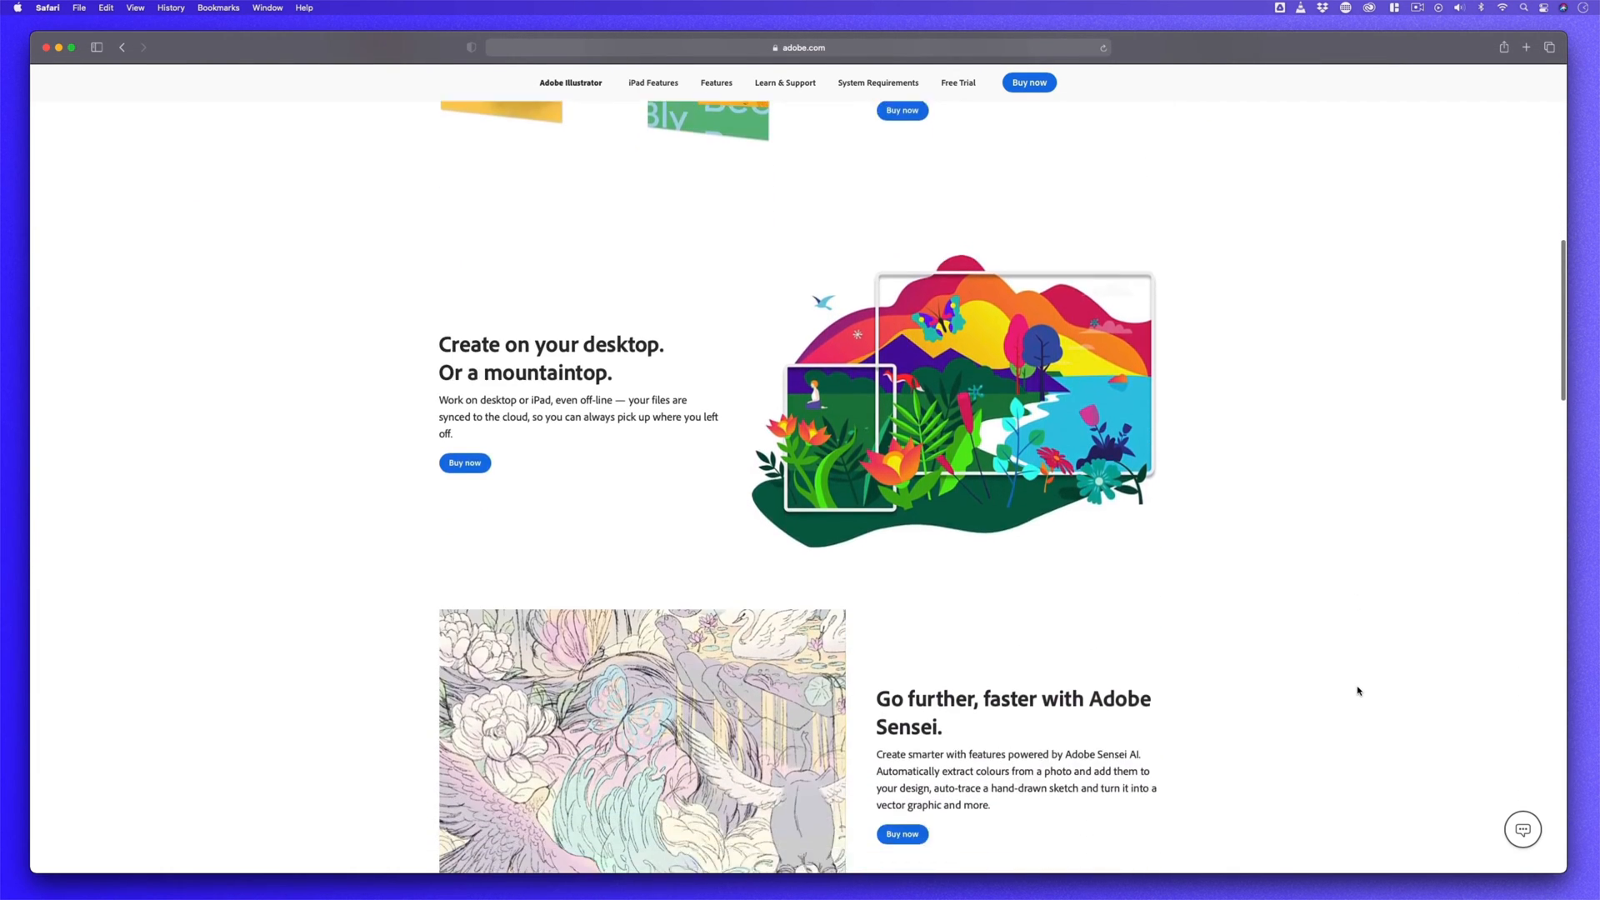
scroll(down, 3)
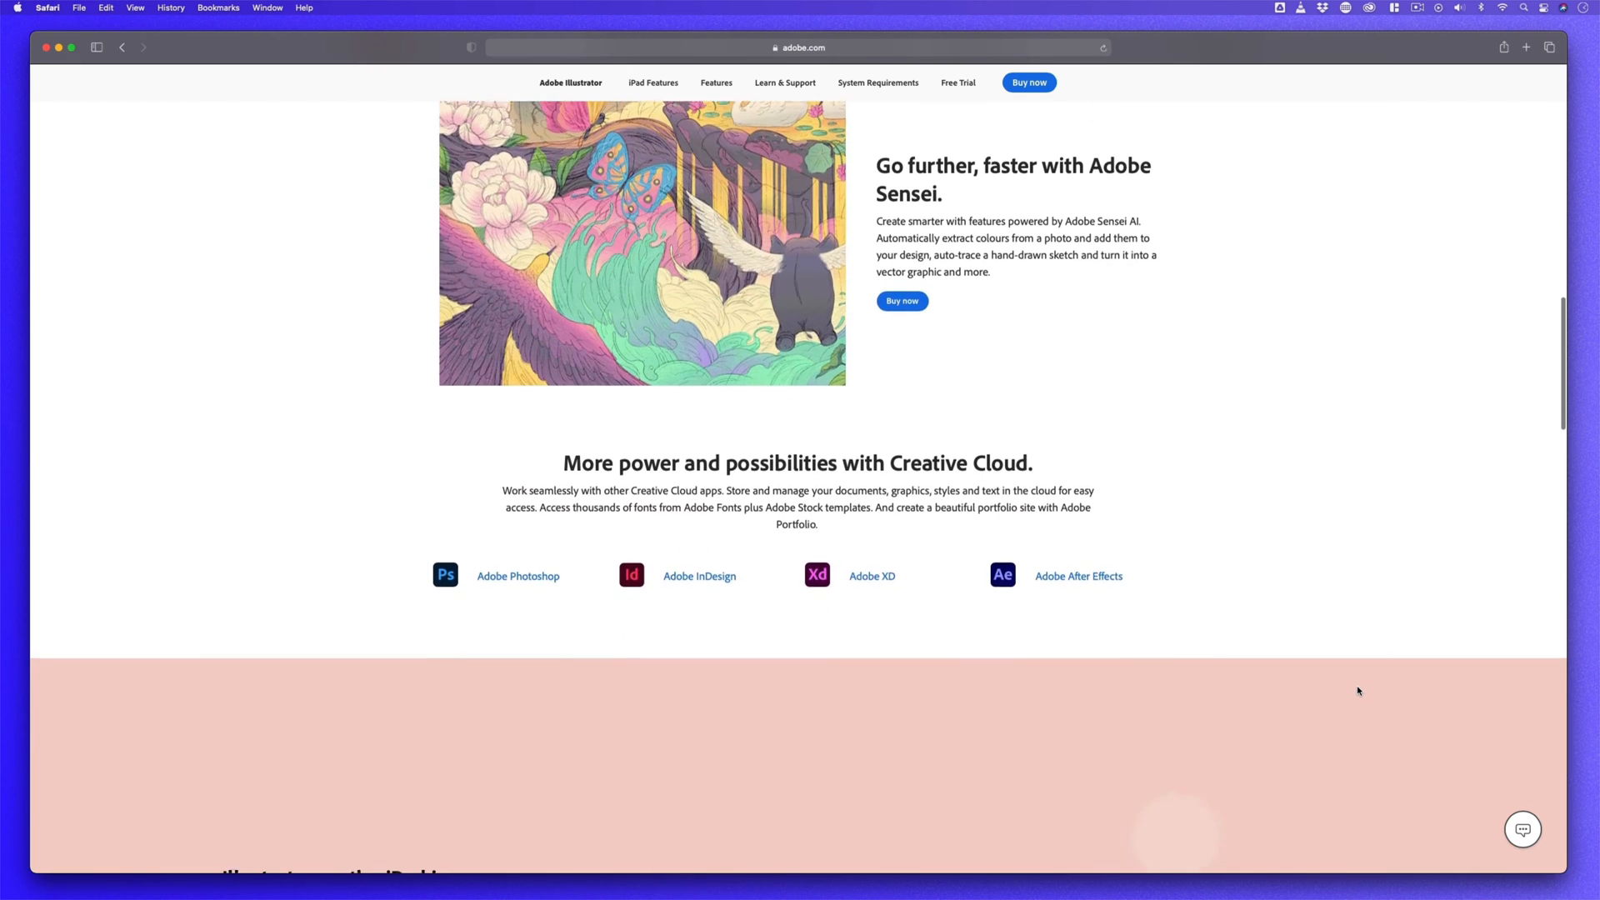
scroll(down, 3)
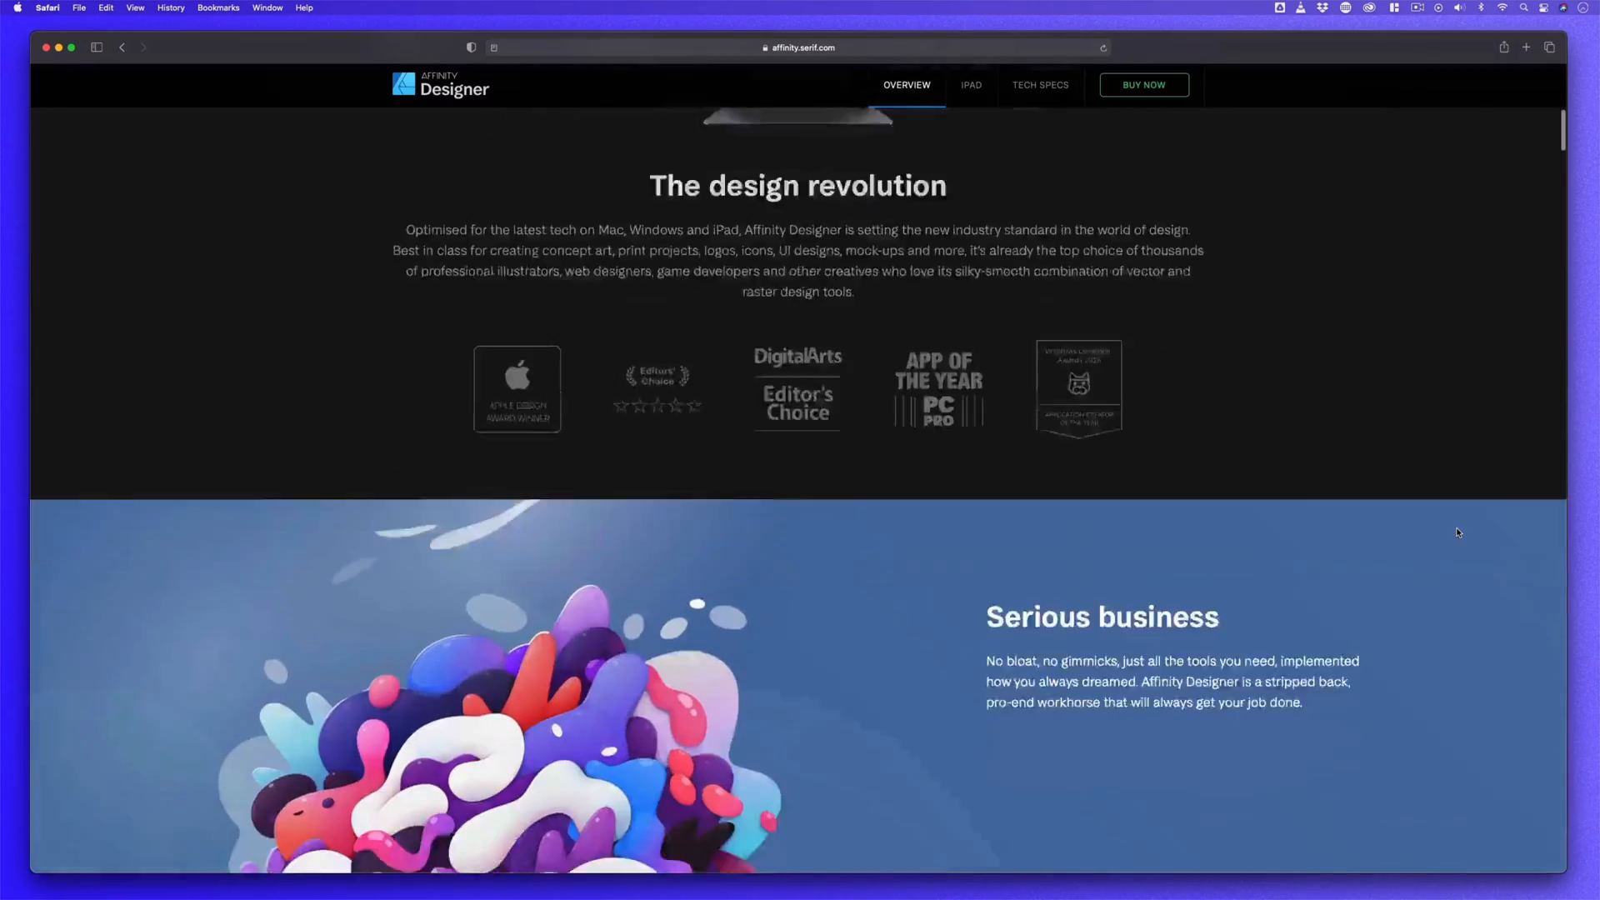
scroll(down, 3)
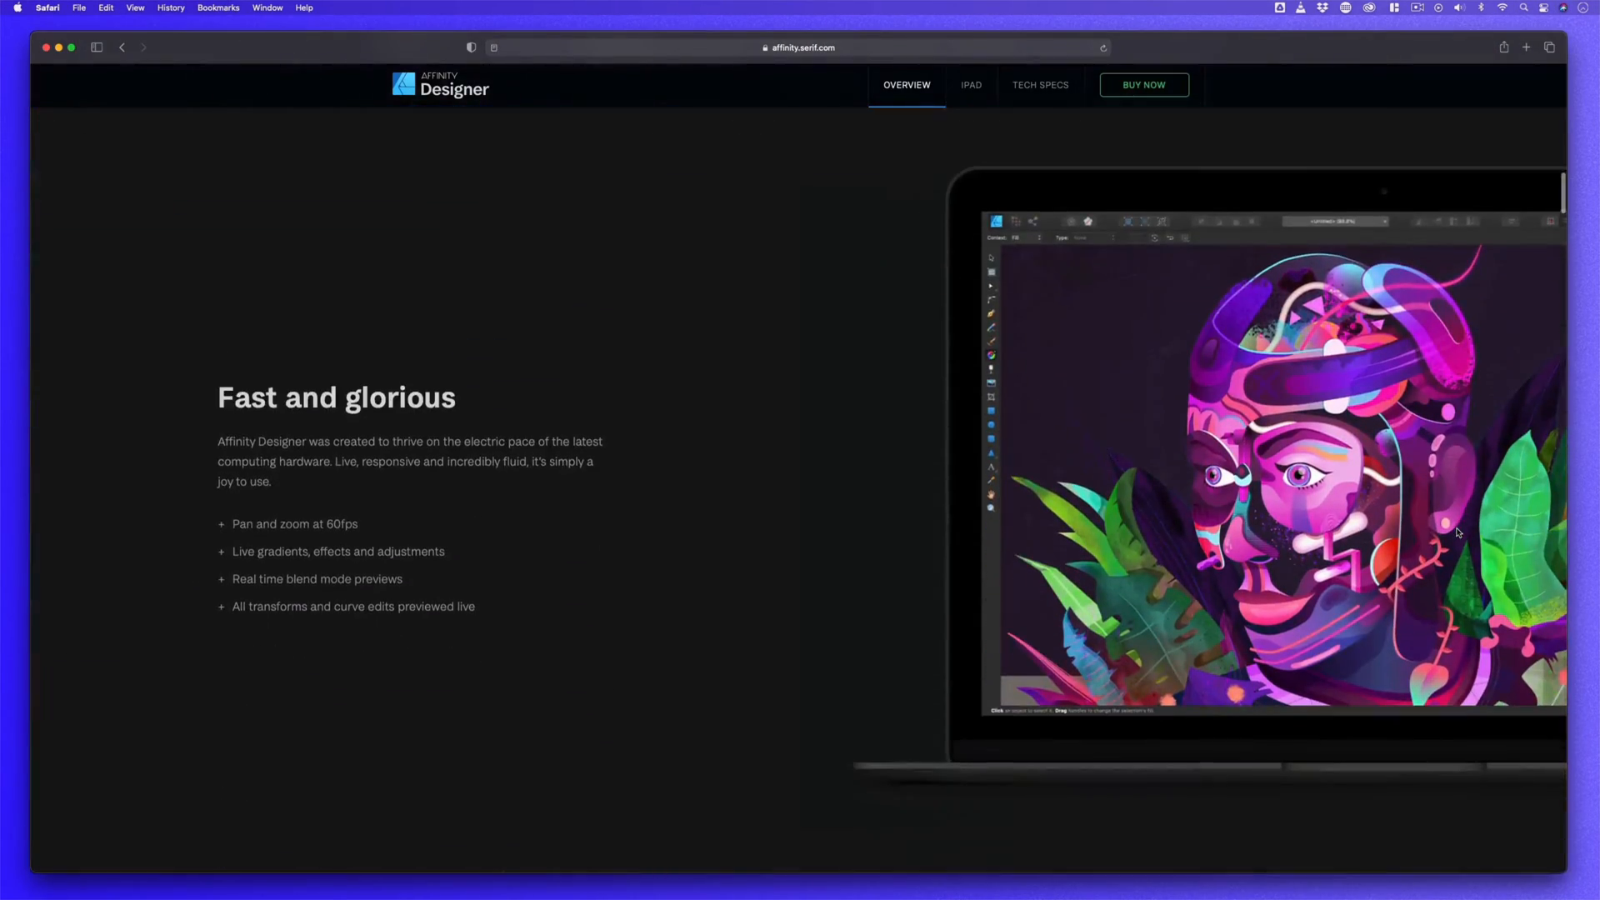
scroll(down, 3)
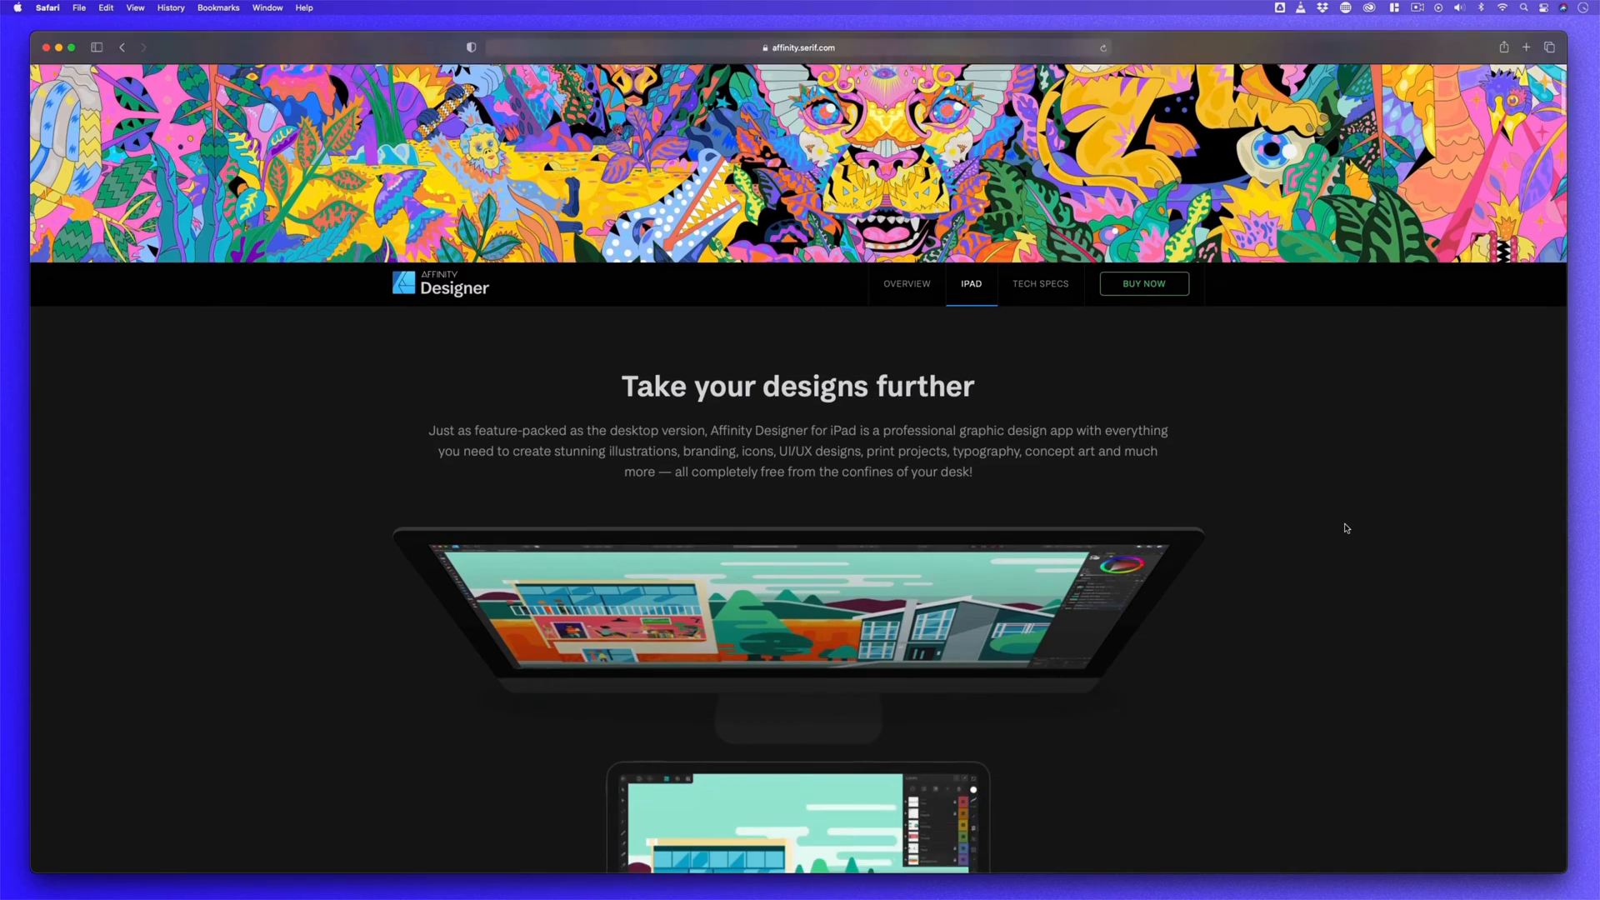
scroll(down, 3)
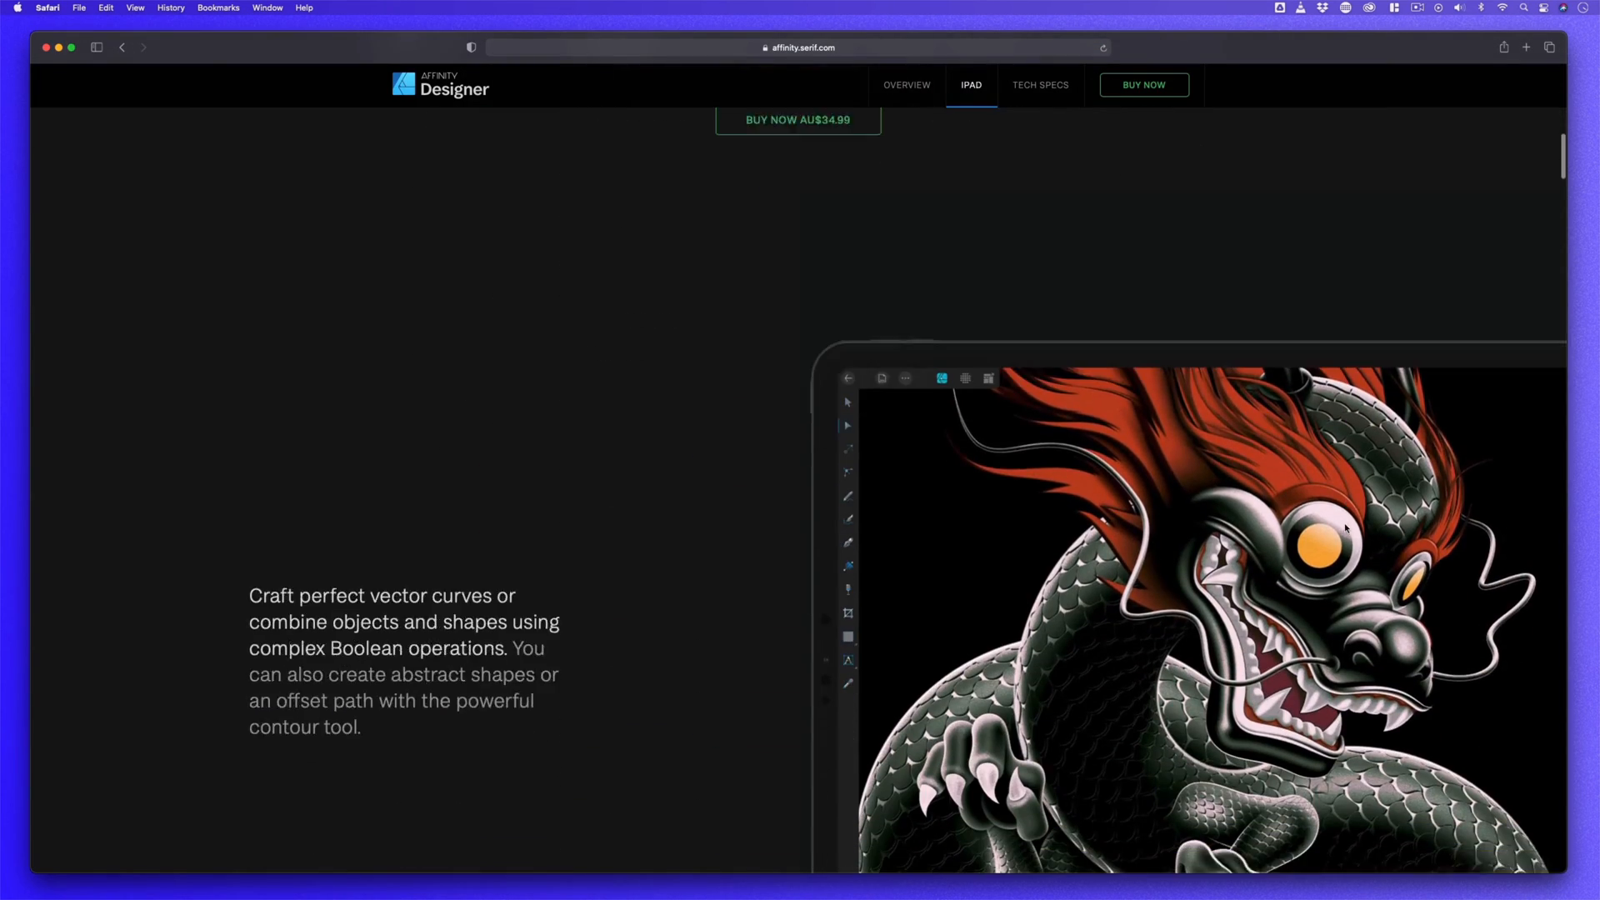
scroll(down, 3)
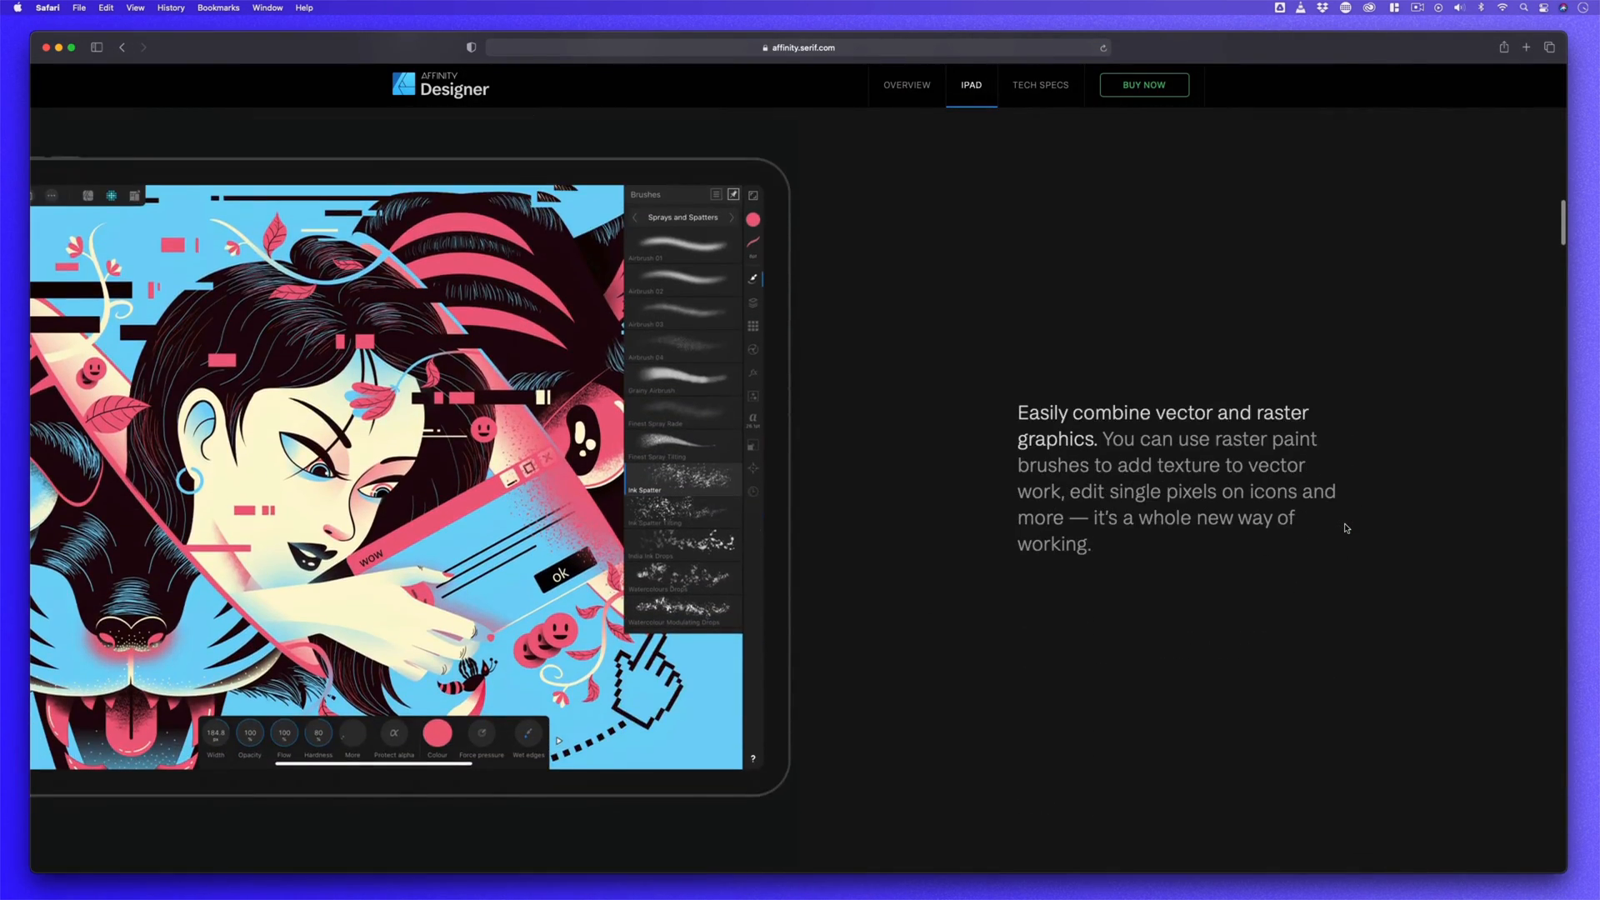
scroll(down, 3)
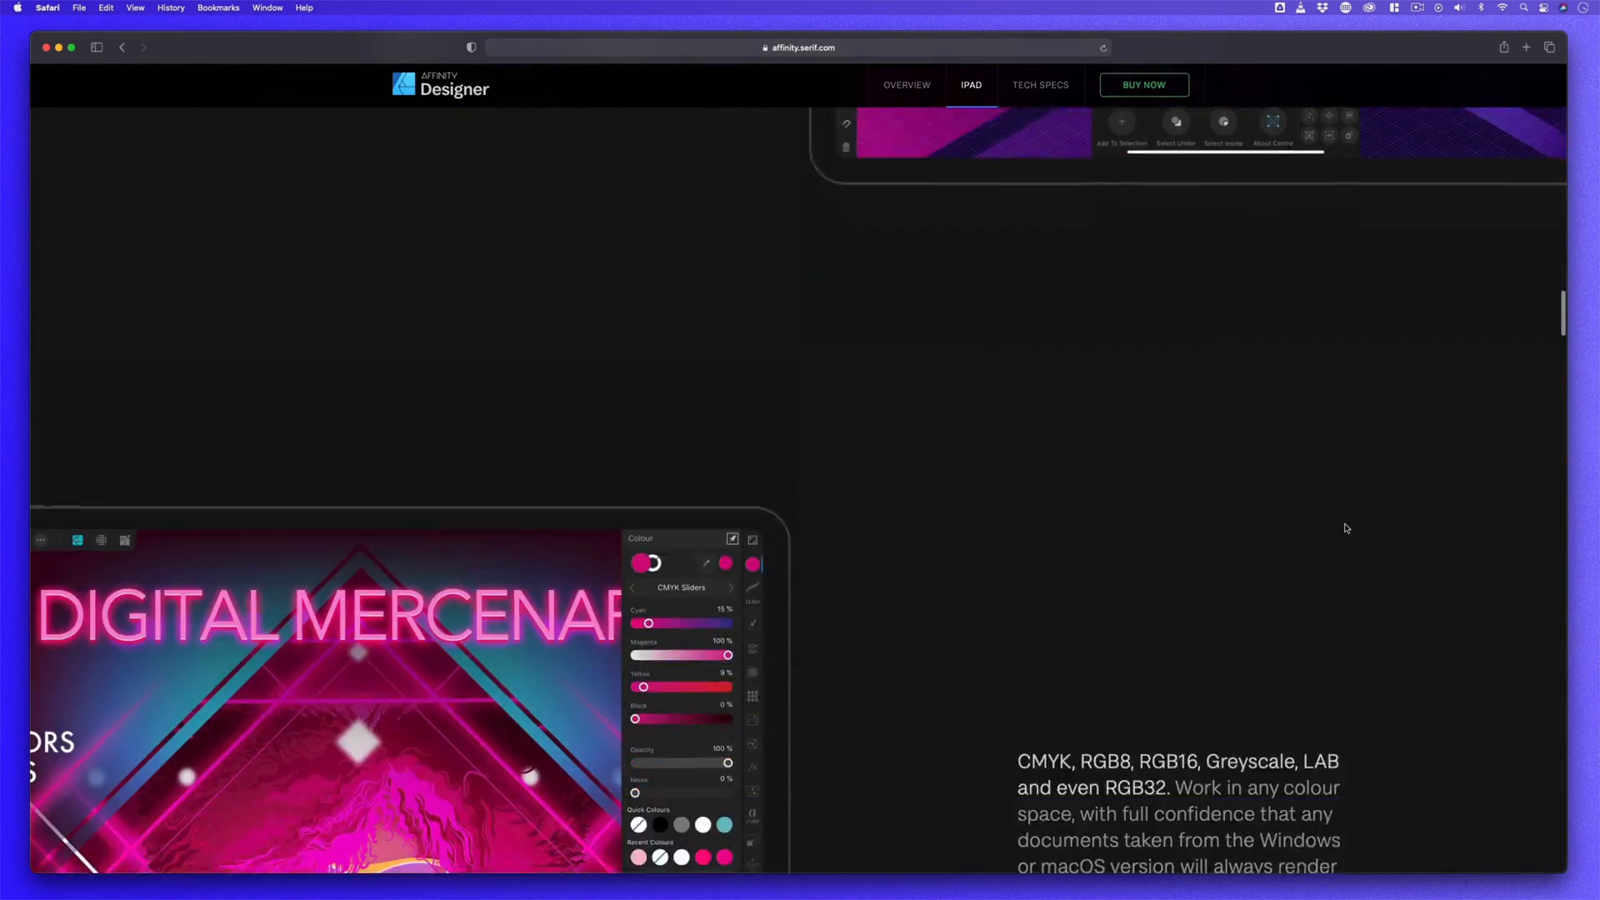